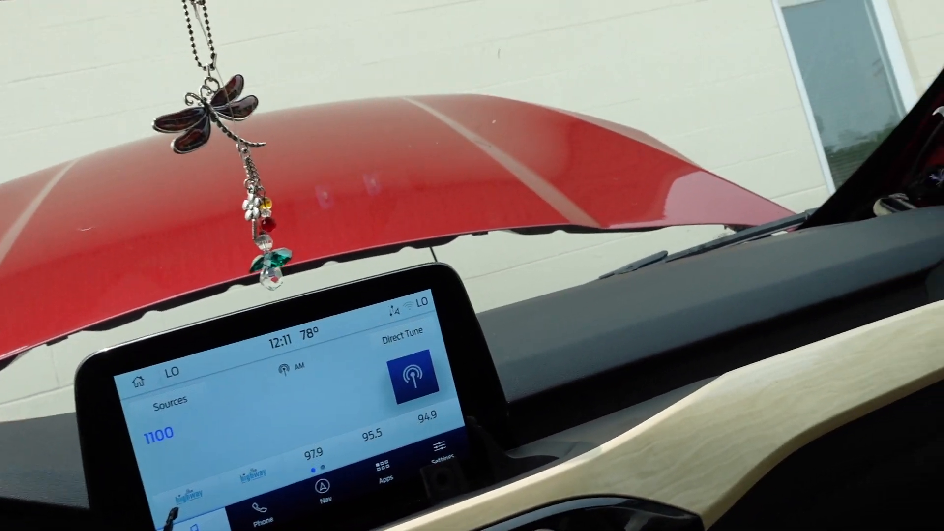
Switch from AM radio playback to the Entertainment Sources list showing FM, SiriusXM and Bluetooth Stereo
{"action": "left_click", "coordinate": [175, 403]}
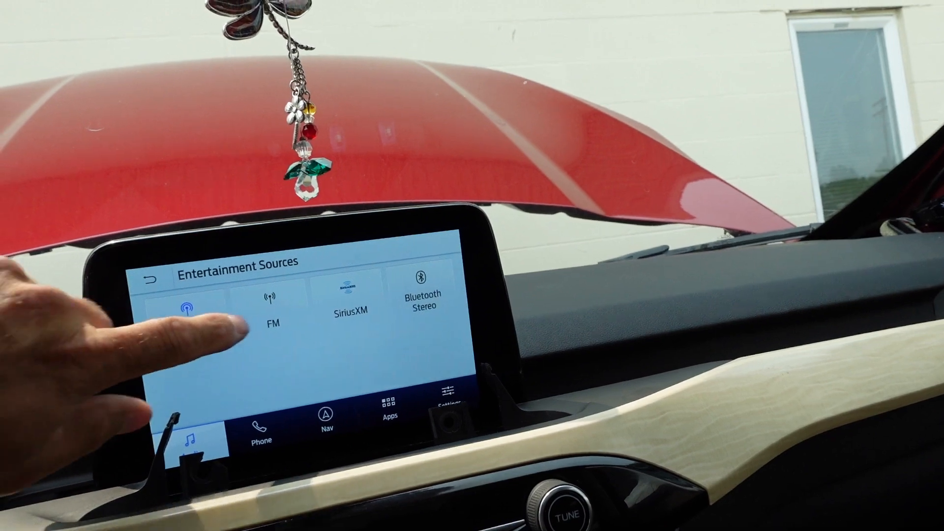